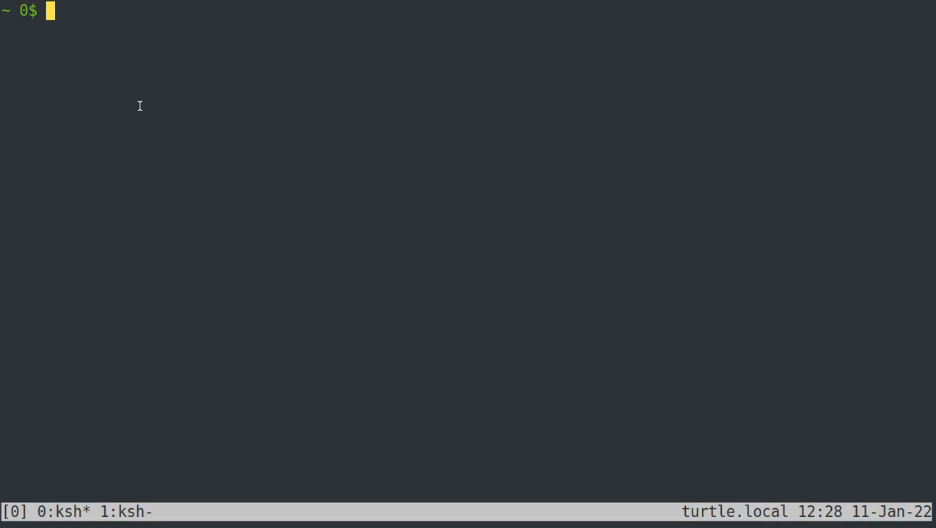
mouse_move(210, 487)
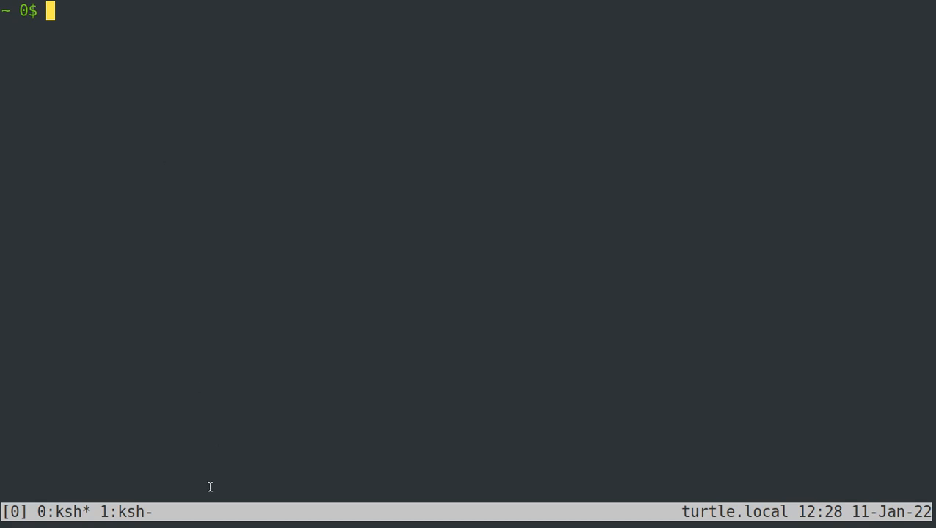
mouse_move(137, 512)
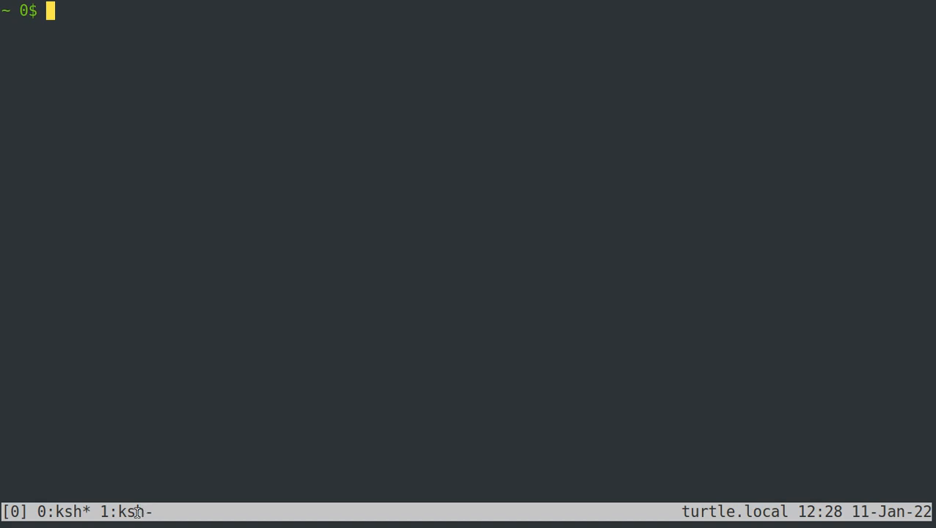
mouse_move(297, 380)
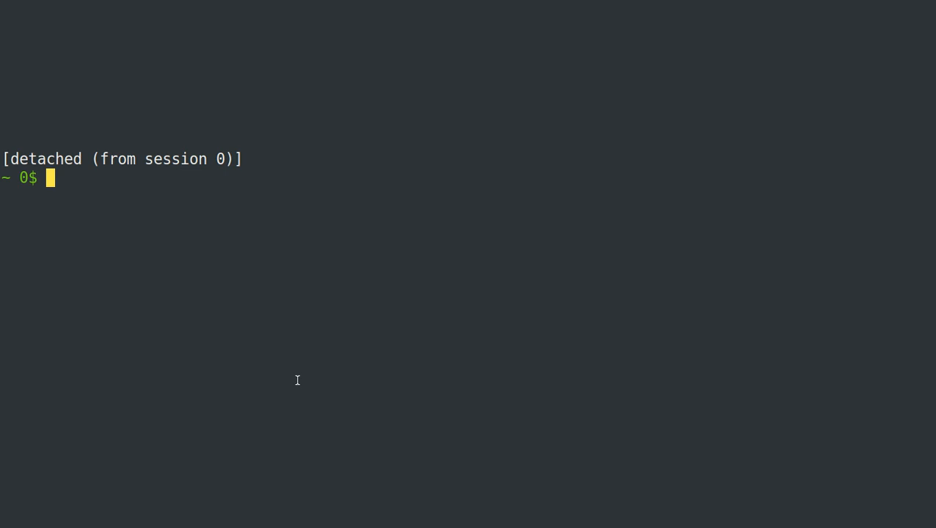
Reattach to tmux session 0 with 'tmux attach -t 0' from the ksh prompt
type("tmux")
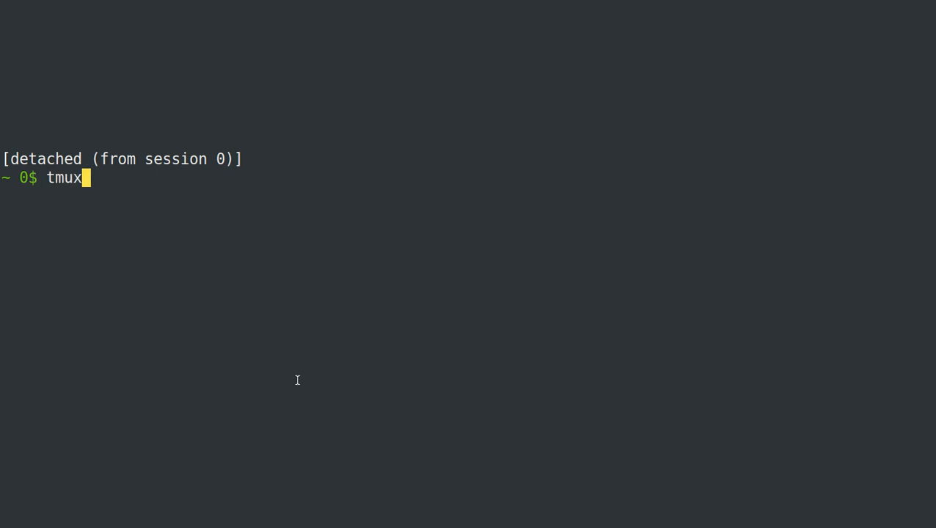
type("attac")
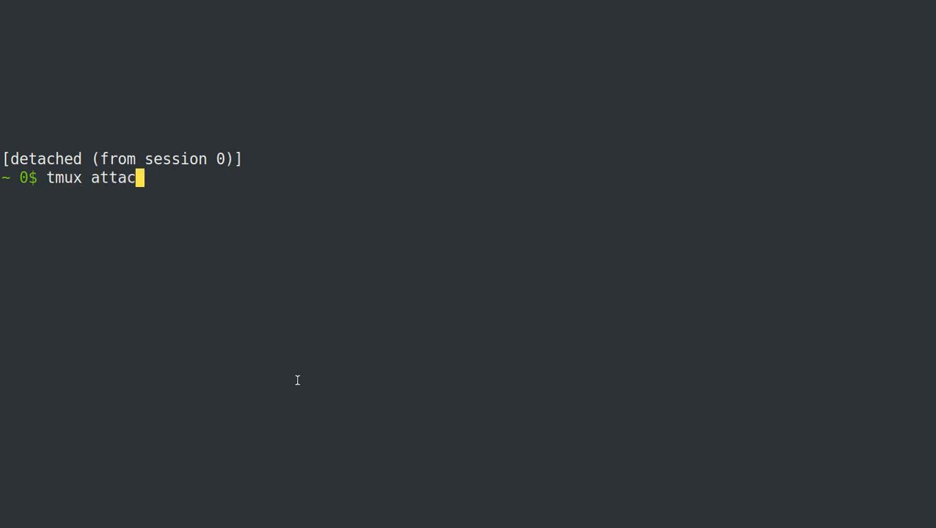
type("h")
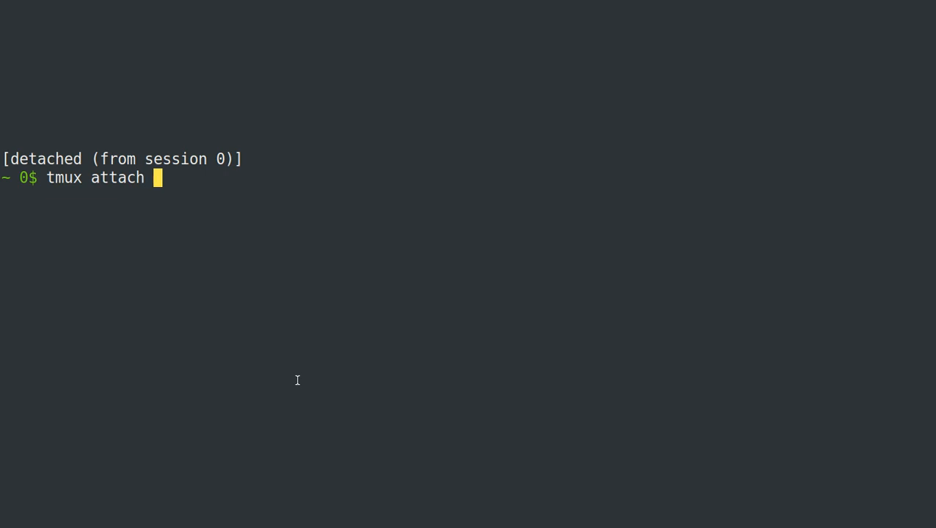
type("-t")
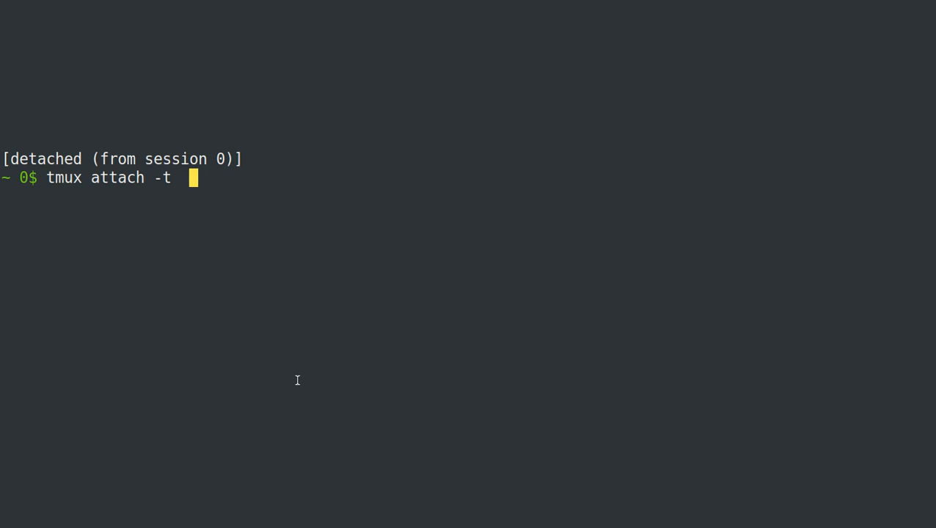
type("0")
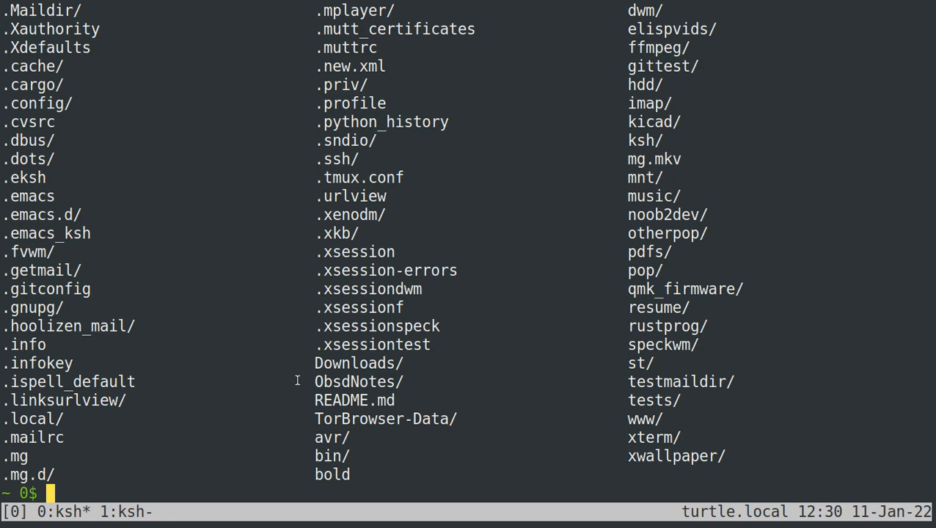
mouse_move(522, 241)
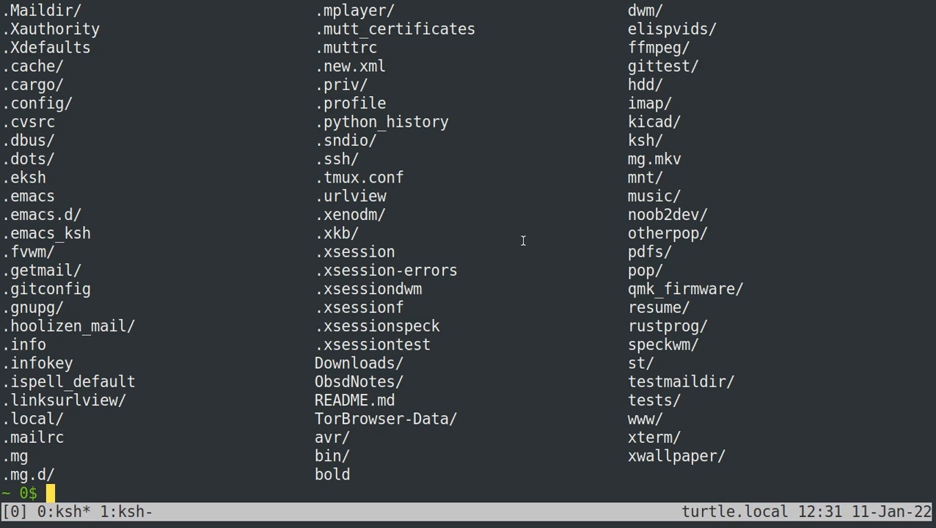
mouse_move(275, 113)
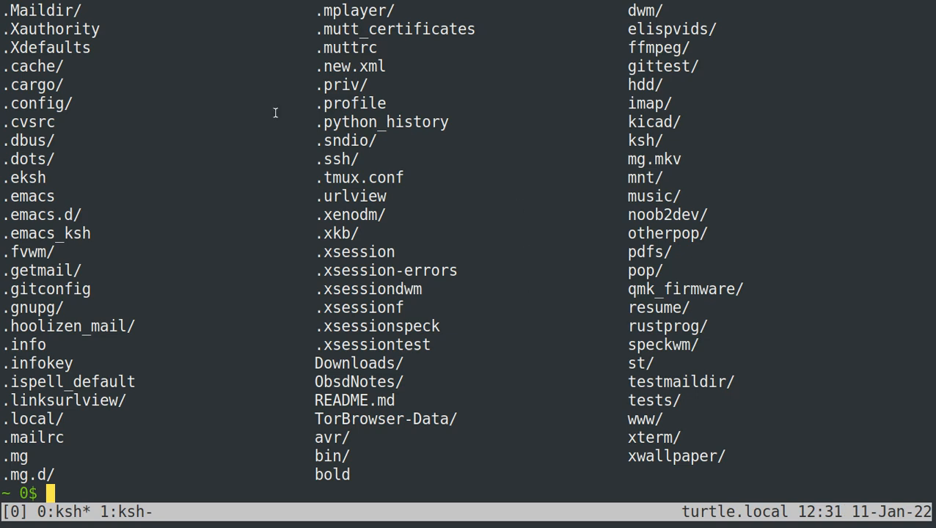
mouse_move(404, 214)
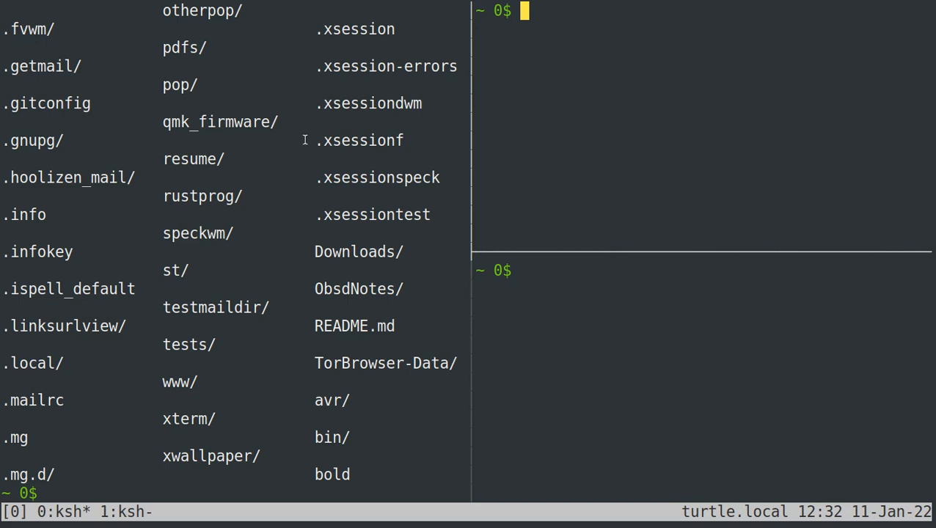
mouse_move(228, 142)
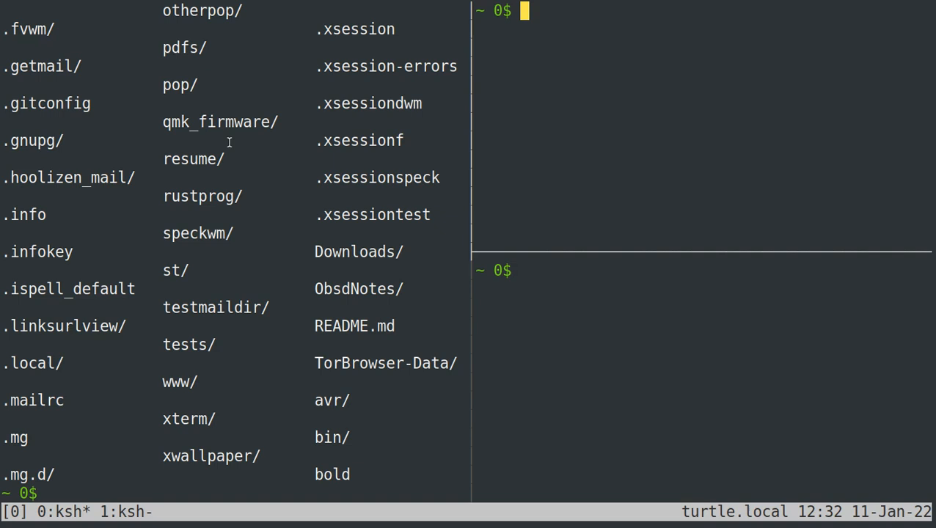
type("e")
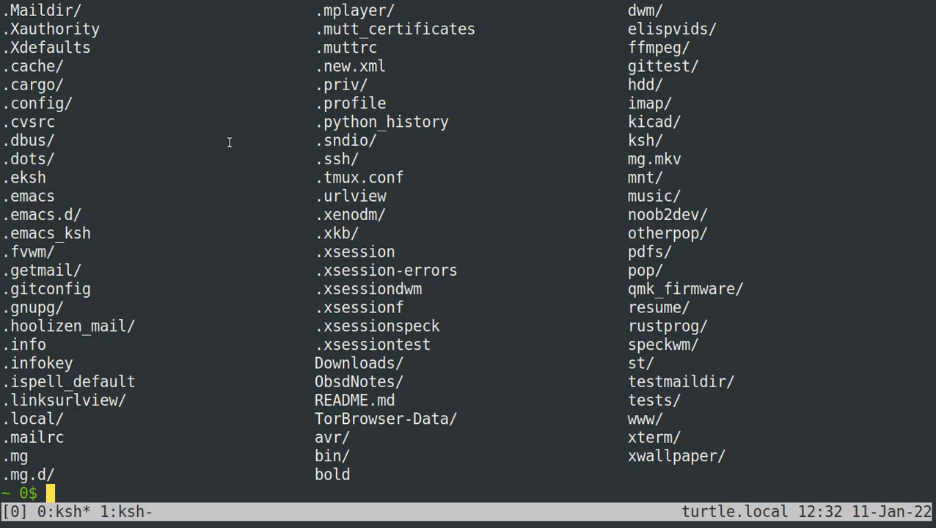
mouse_move(86, 484)
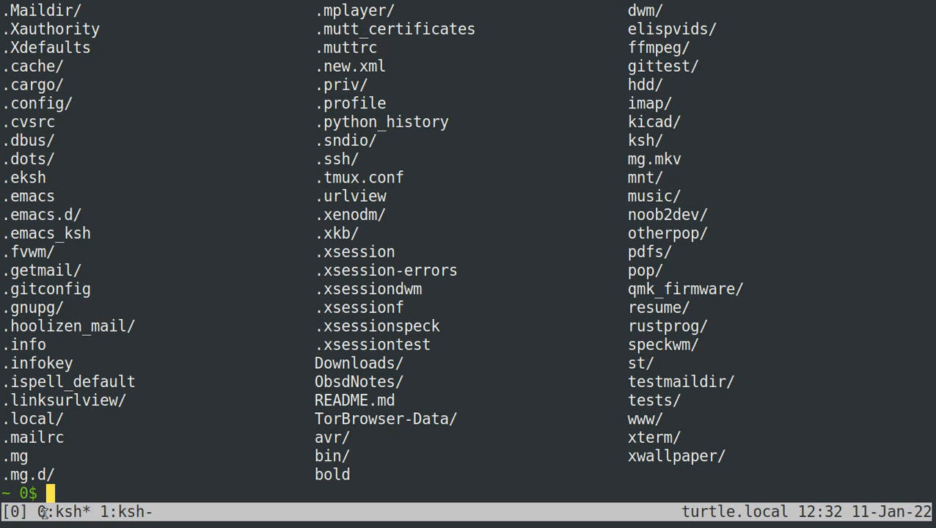
mouse_move(144, 508)
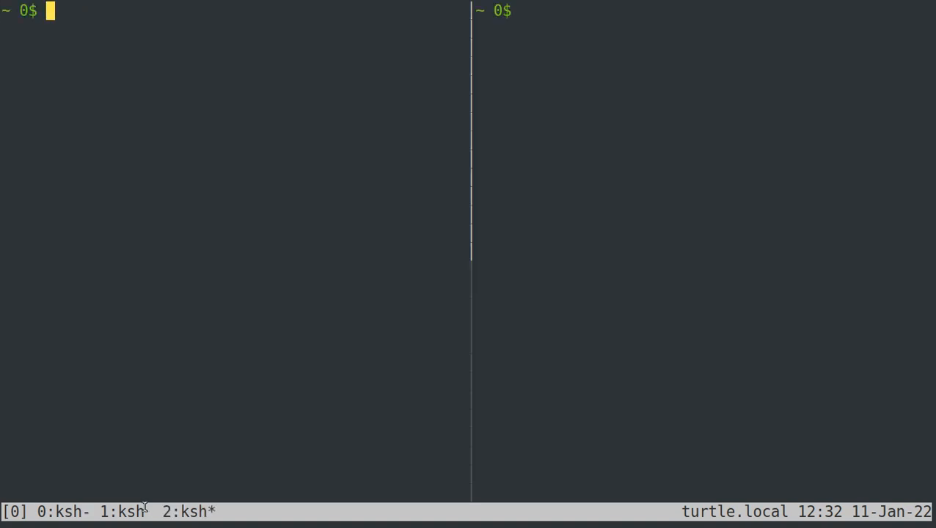
mouse_move(156, 318)
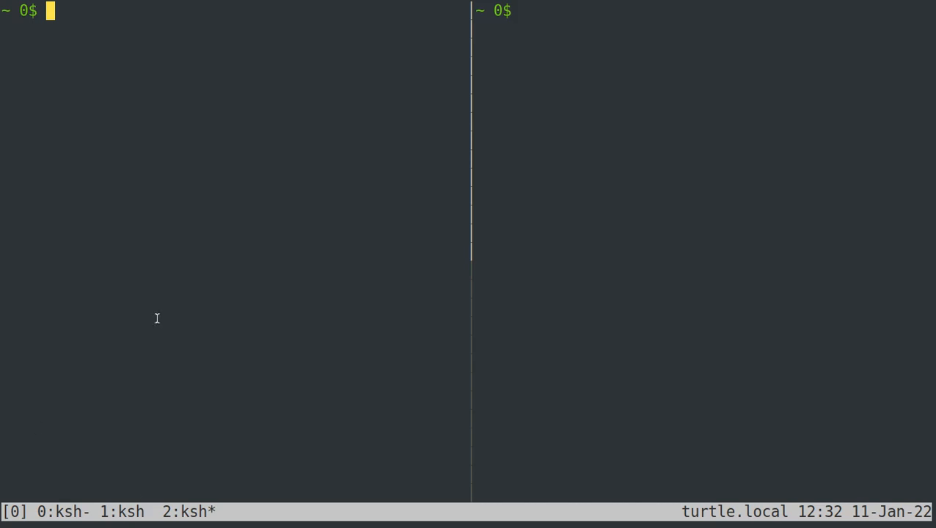
mouse_move(622, 116)
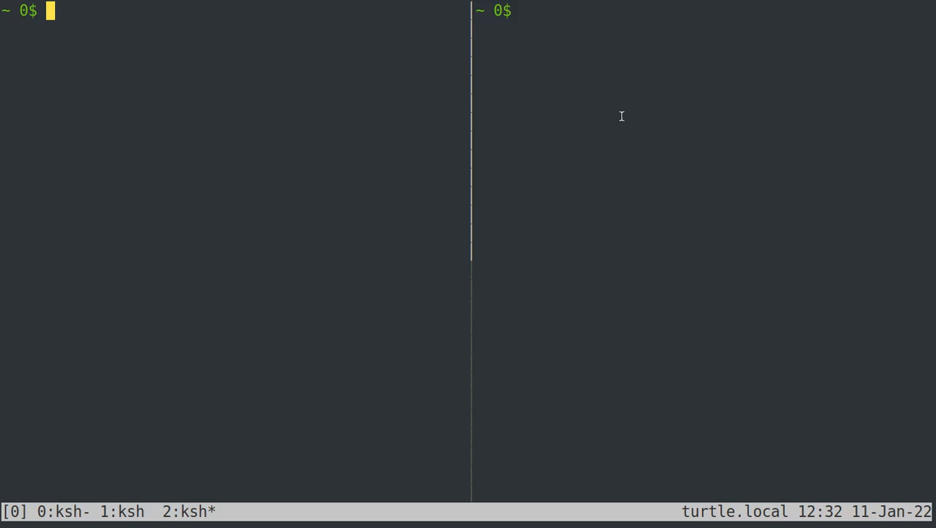
mouse_move(264, 169)
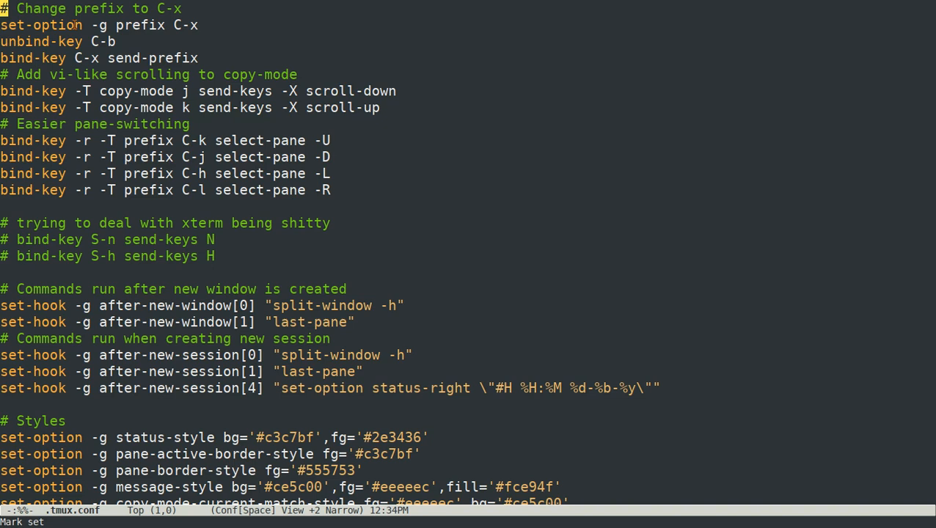
mouse_move(160, 44)
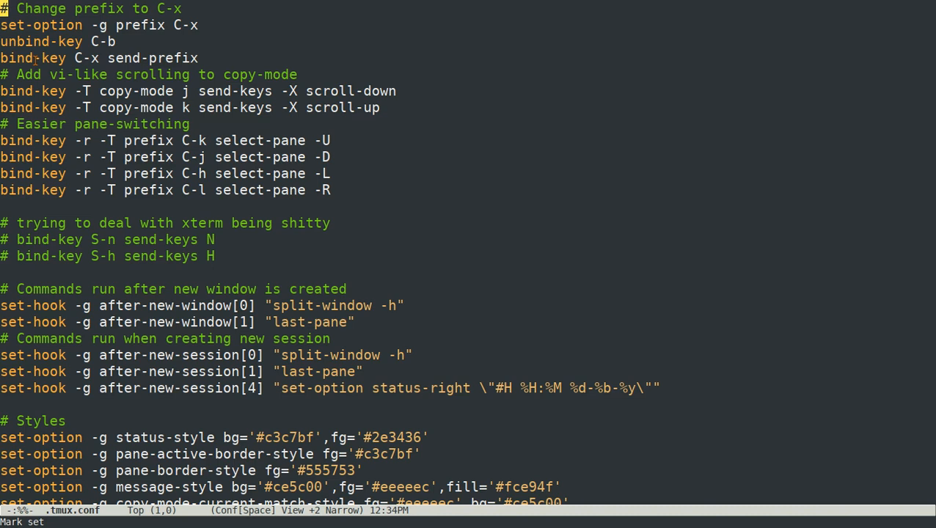
mouse_move(170, 44)
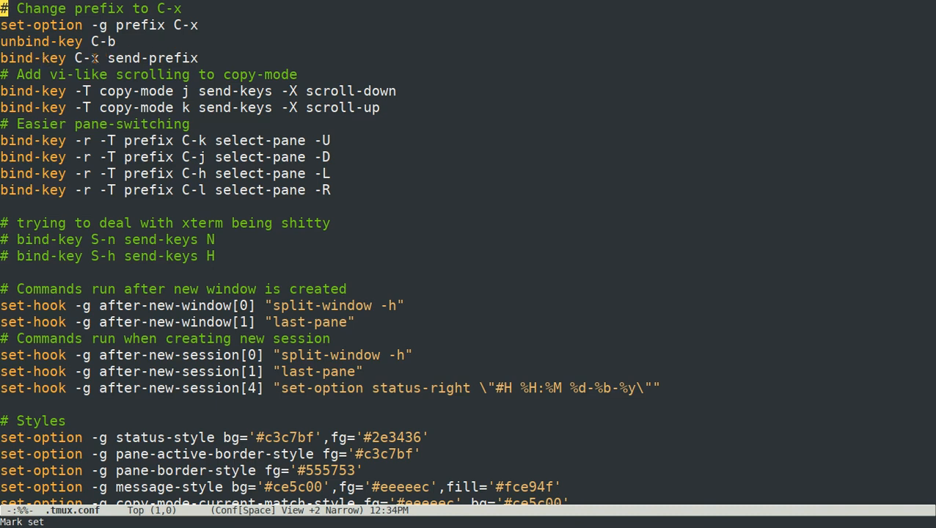
mouse_move(177, 47)
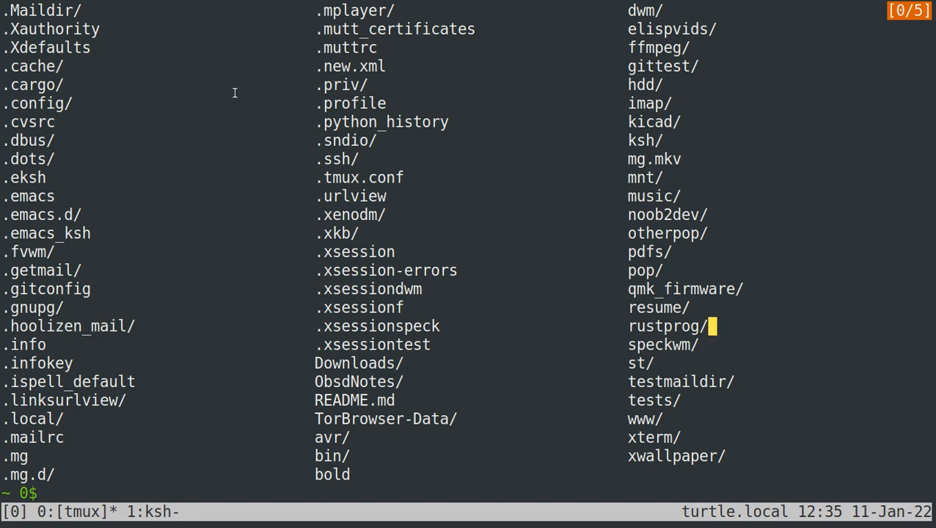
Rerun ls and mark the listing lines from .ispell_default through www/ in copy mode
key("up")
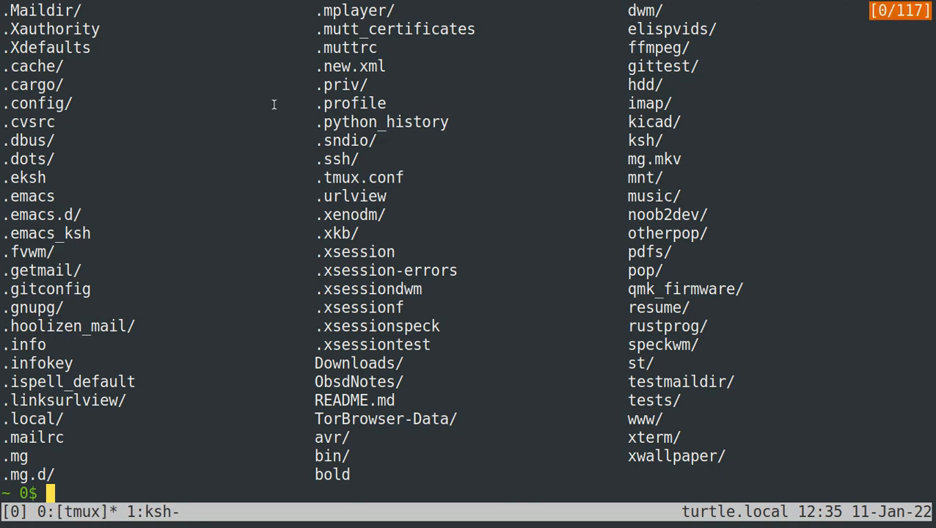
type("ls")
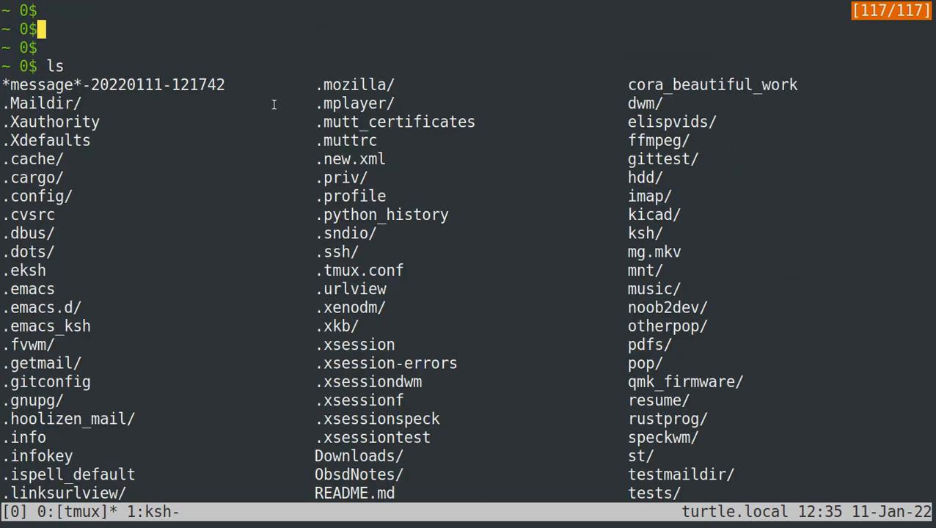
scroll("down", 3)
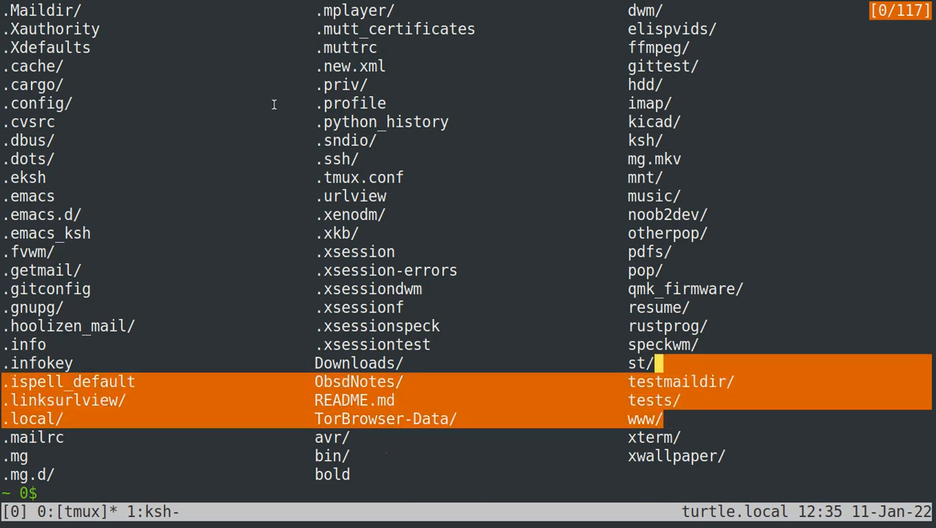
key("Down")
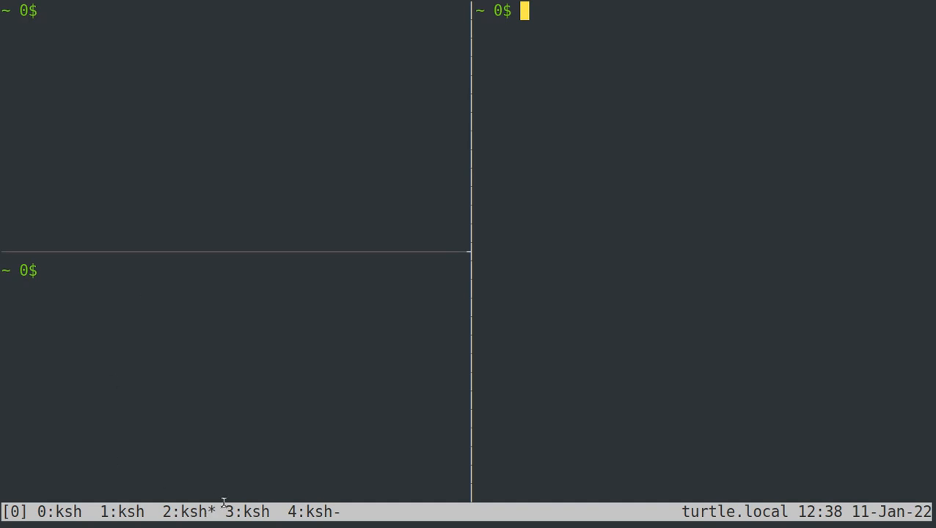
mouse_move(191, 506)
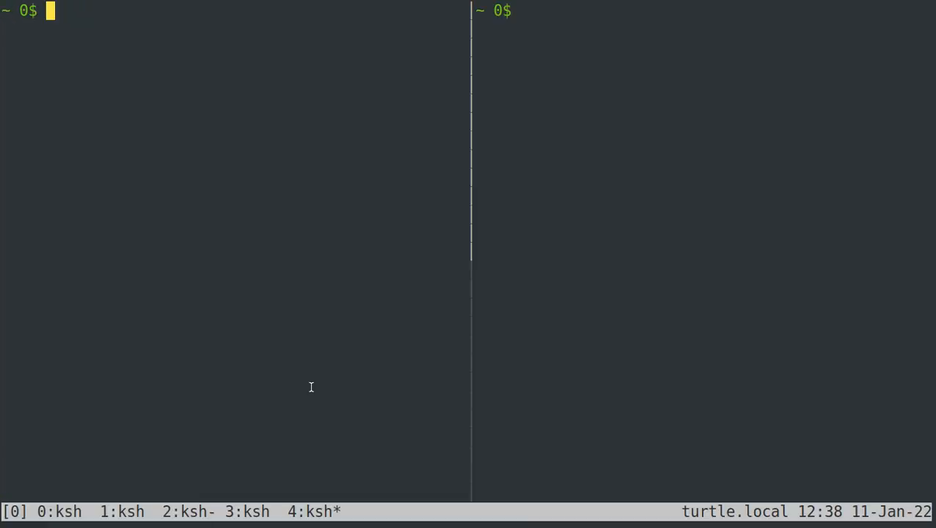
mouse_move(508, 91)
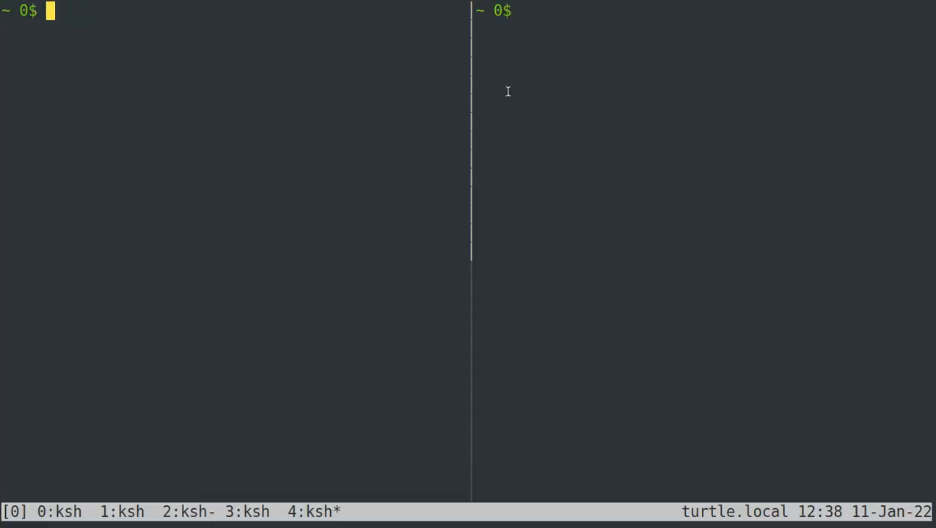
mouse_move(367, 90)
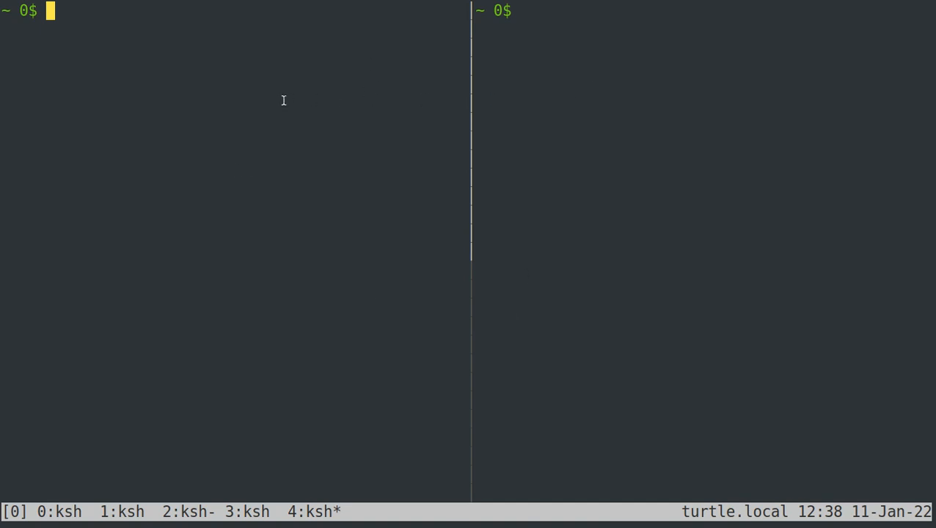
mouse_move(398, 99)
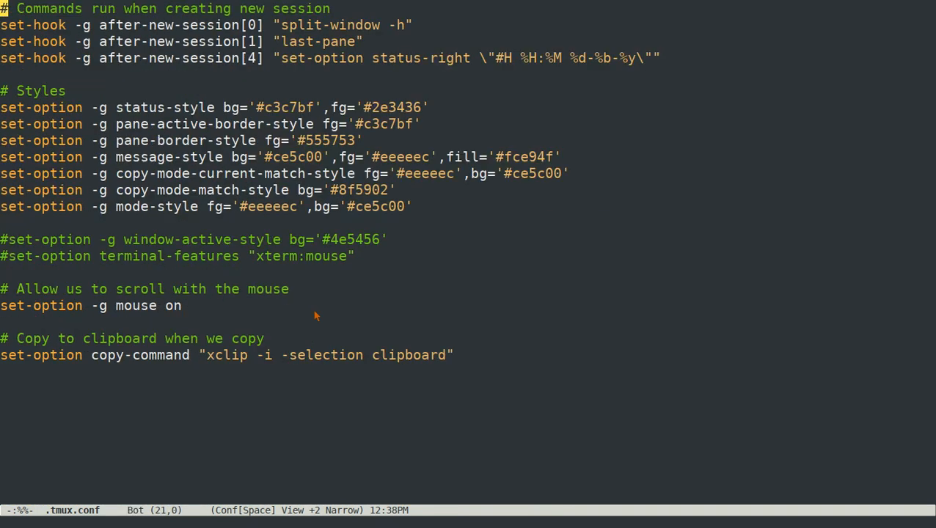
Scroll .tmux.conf in Emacs to the style, mouse and xclip copy-command settings
scroll("down", 3)
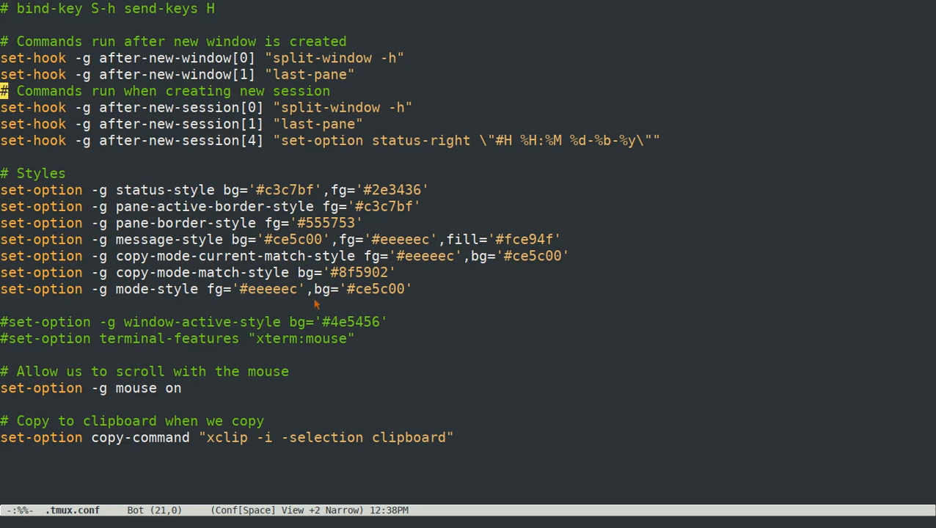
mouse_move(119, 403)
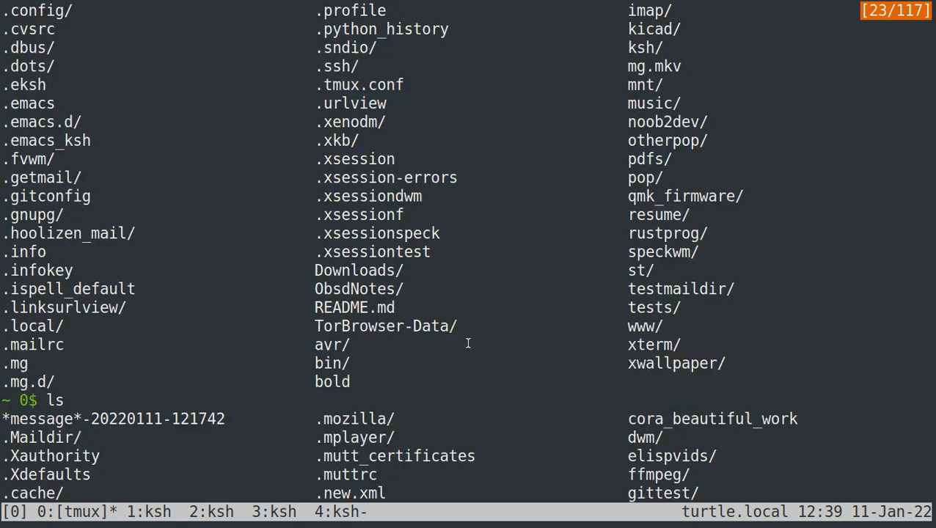
Scroll window 0 in copy mode, then exit back to the shell prompt
scroll("down", 3)
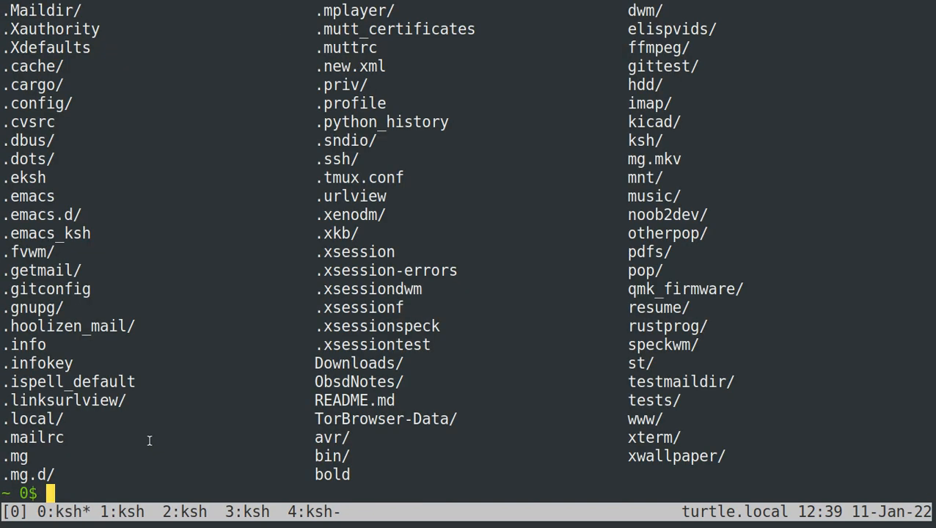
mouse_move(308, 226)
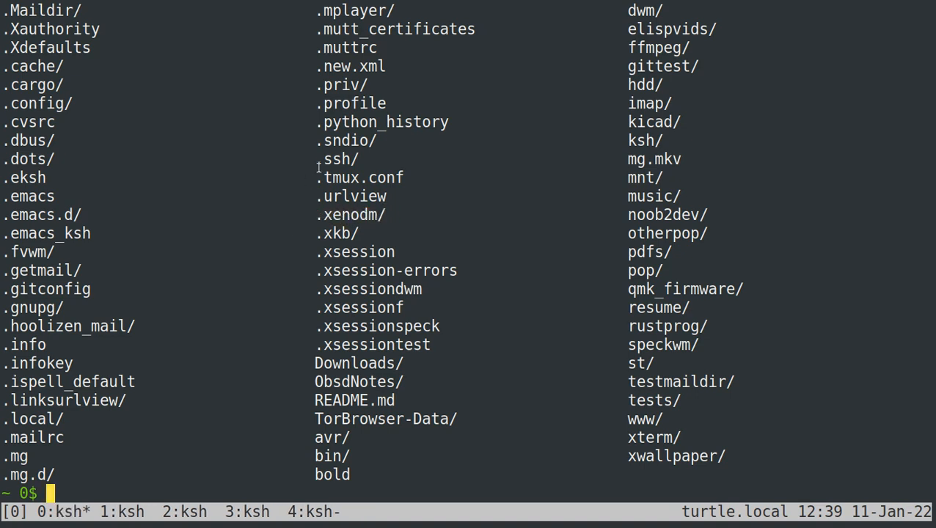
mouse_move(504, 175)
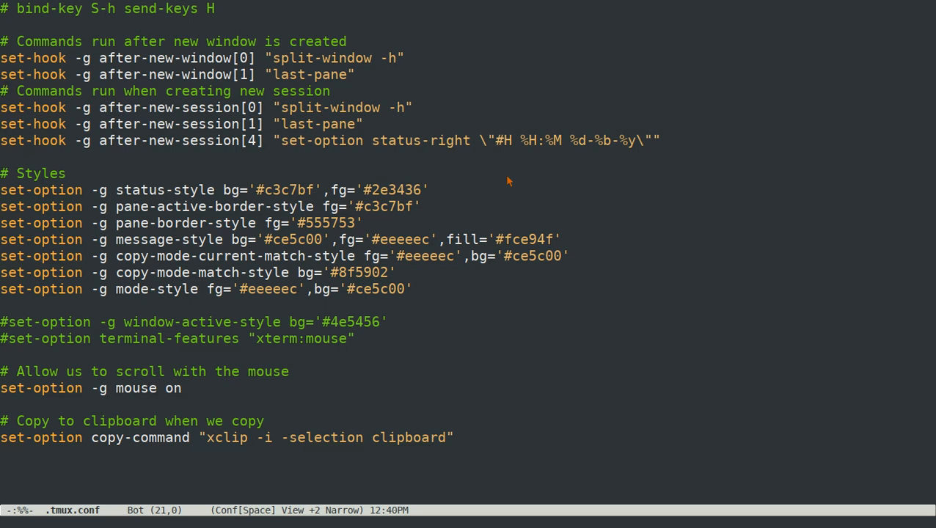
mouse_move(222, 181)
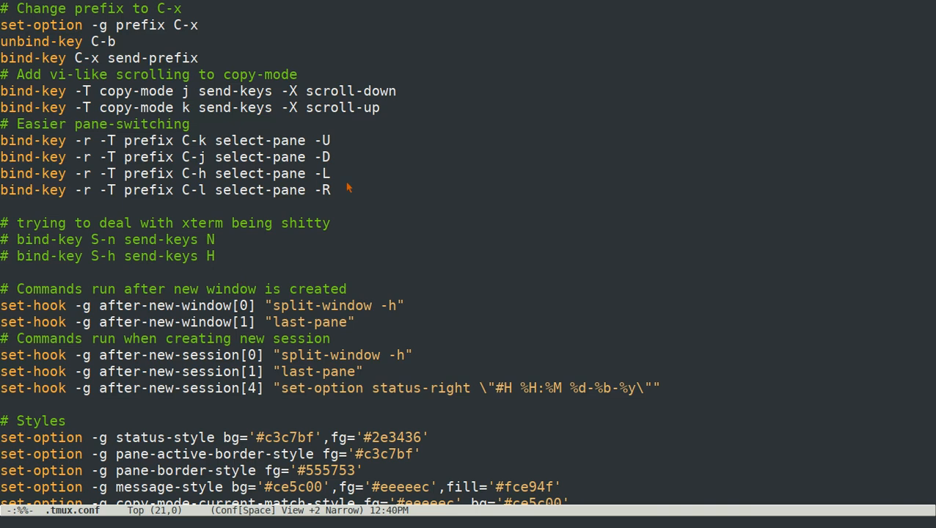
mouse_move(366, 192)
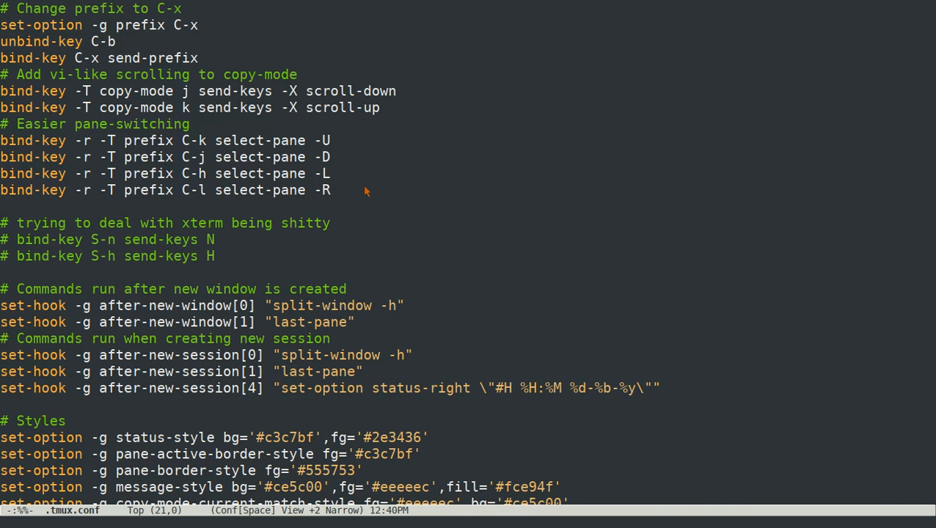
mouse_move(409, 202)
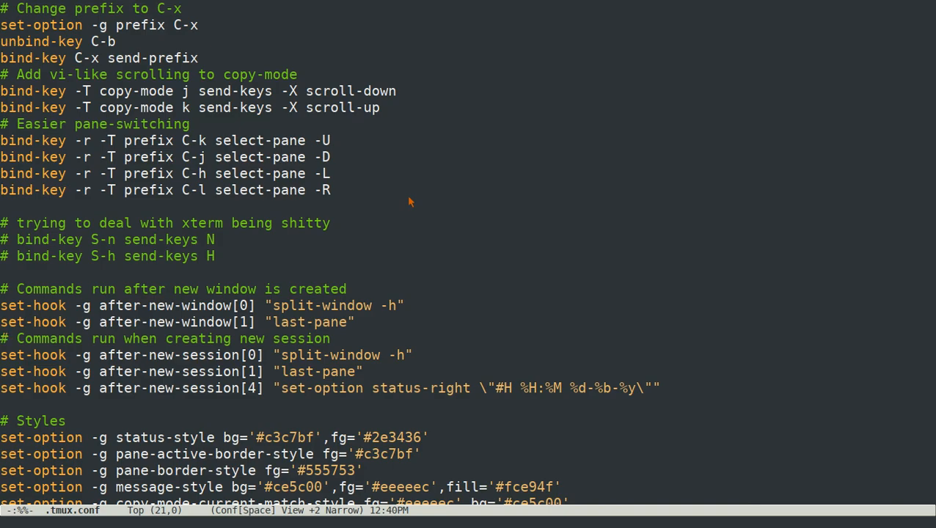